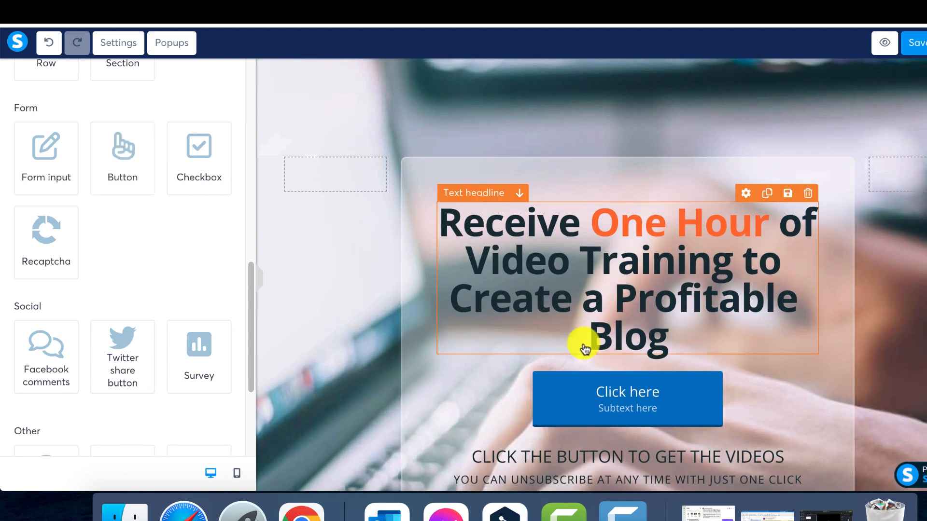
- Select the 'Click here' button element on the funnel page canvas
click(627, 398)
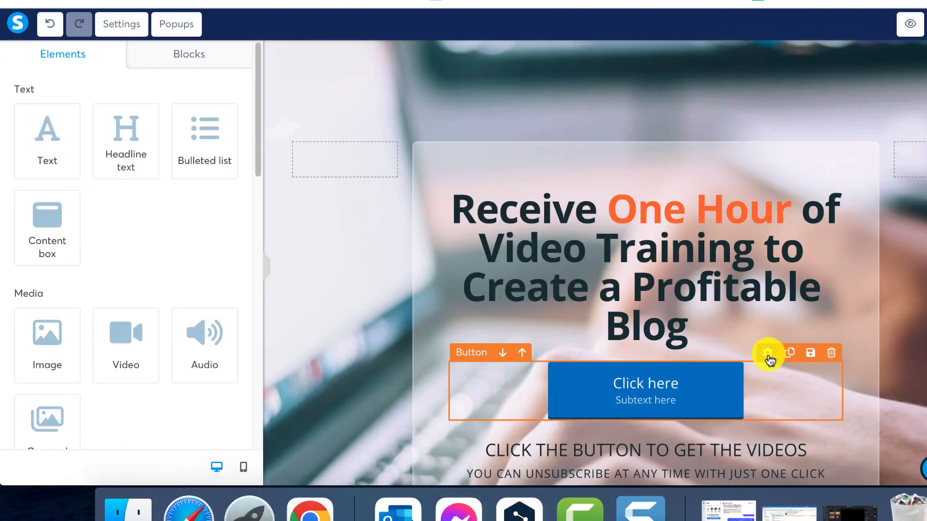
- Show the button's settings panel with its 'Action when button clicked' options
click(769, 353)
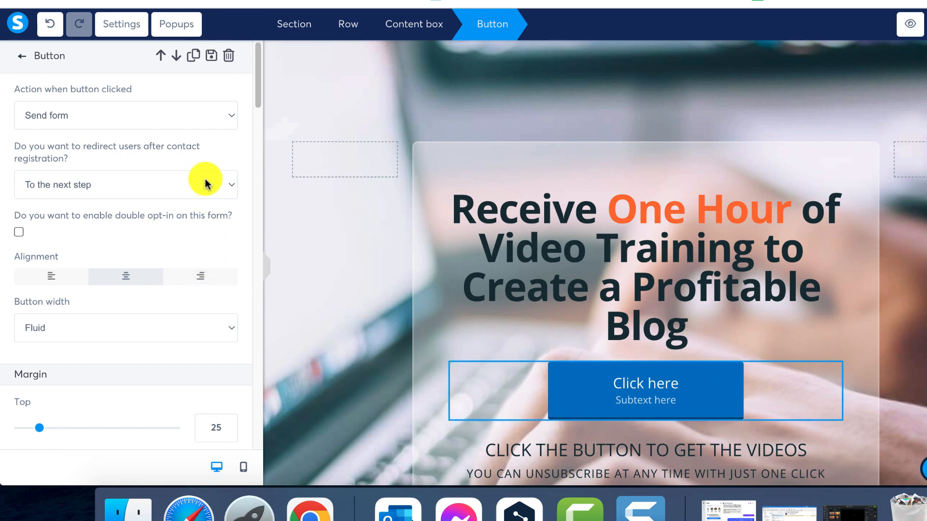
mouse_move(242, 95)
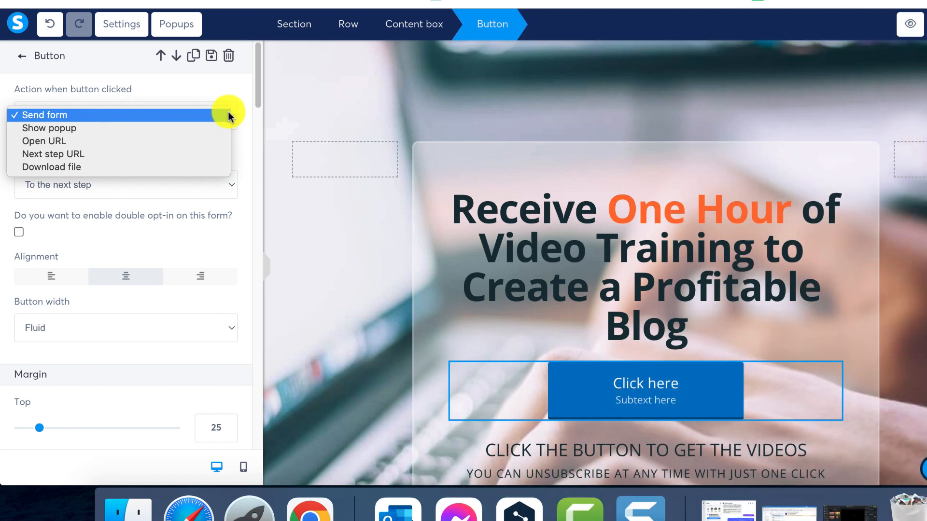
- Set the click action to Show popup, then switch it to Open URL (empty URL, same window)
click(49, 128)
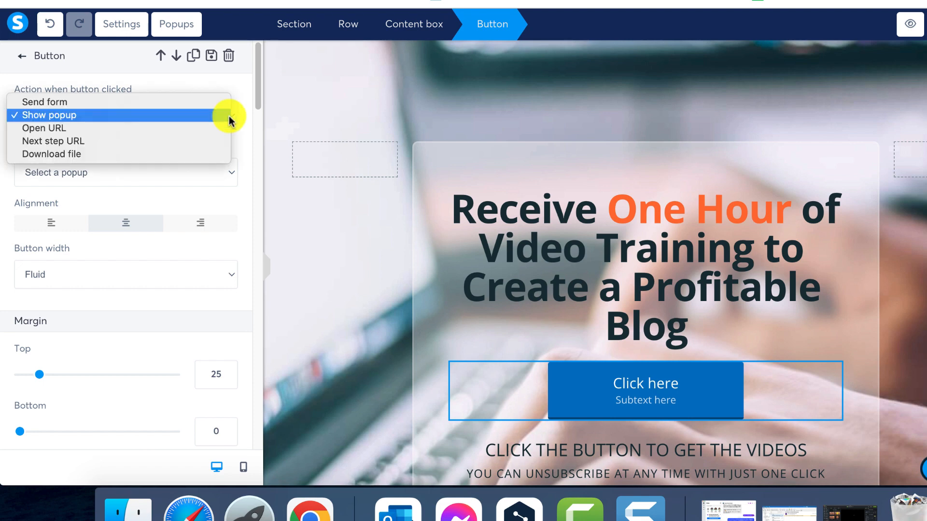
click(43, 127)
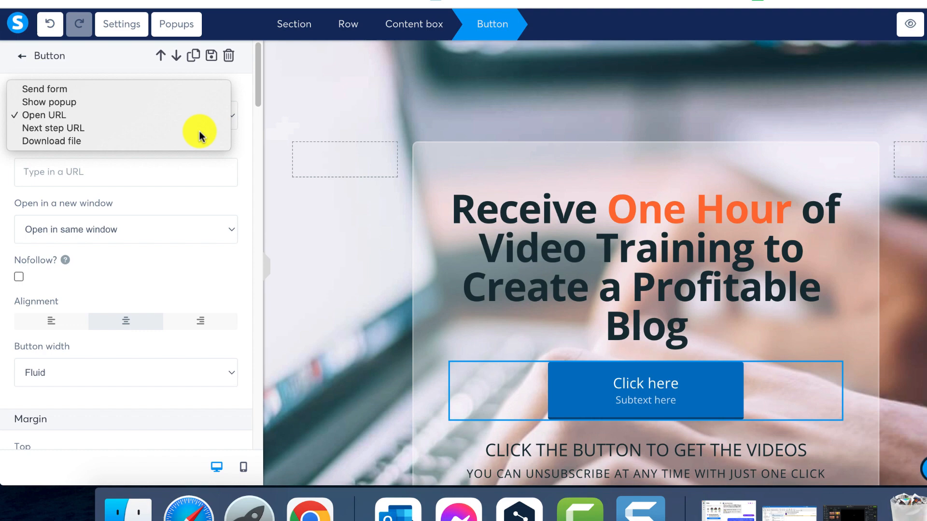
- Set the button's click action to Next step URL
click(53, 128)
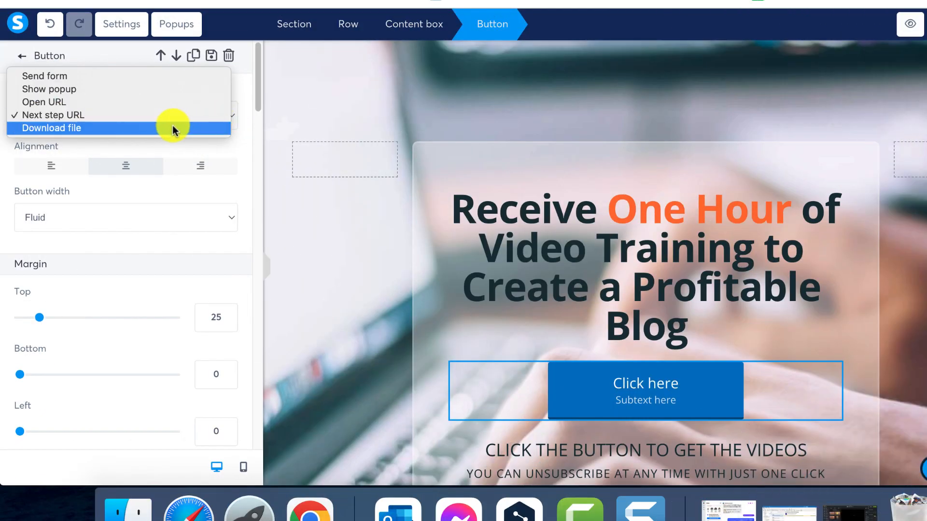
- Set the click action to Download file with its upload field, then back to Send form
click(52, 129)
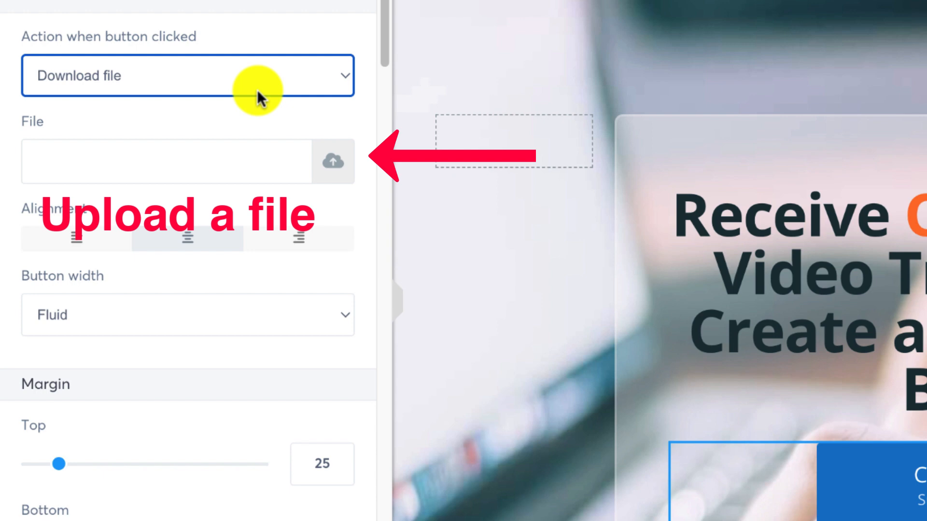
click(188, 75)
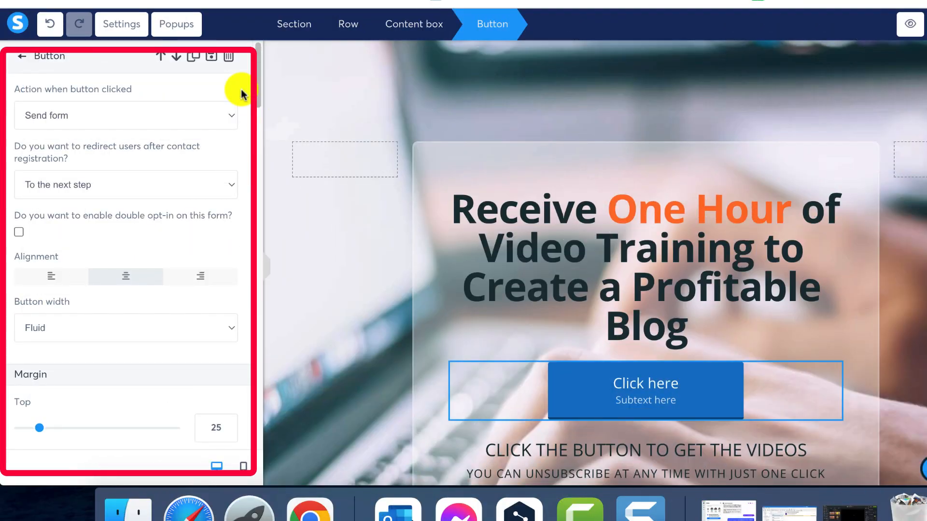